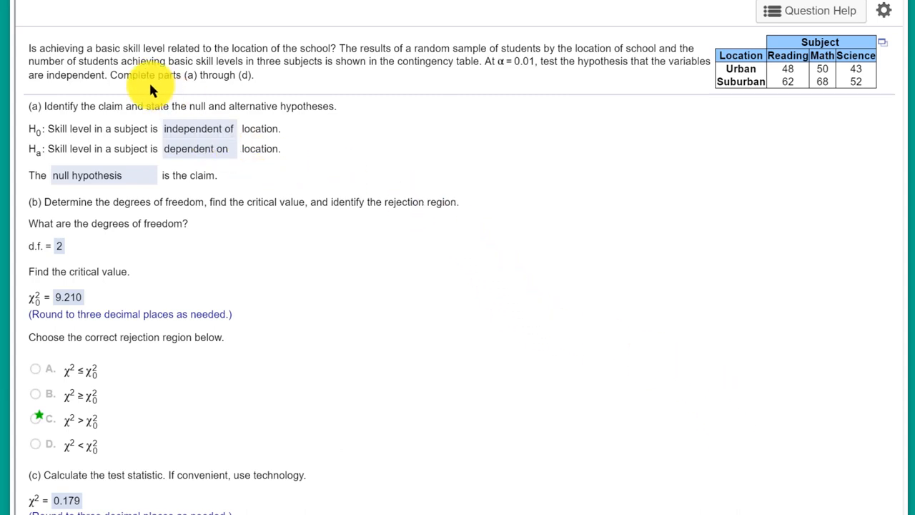
{"action": "mouse_move", "coordinate": [120, 68]}
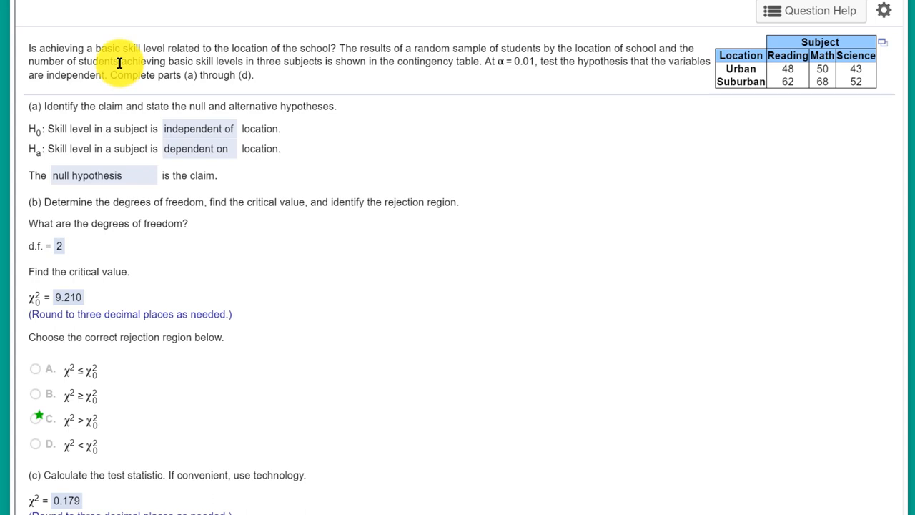
{"action": "mouse_move", "coordinate": [292, 60]}
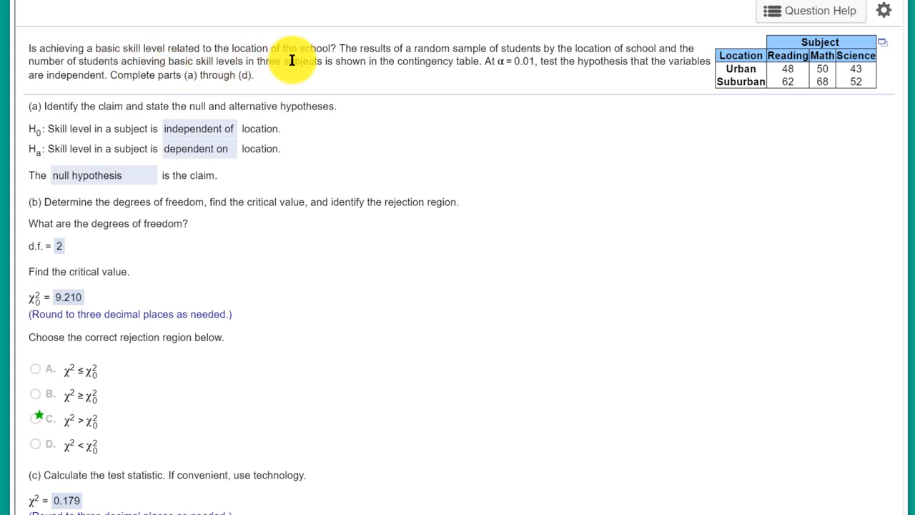
{"action": "mouse_move", "coordinate": [767, 213]}
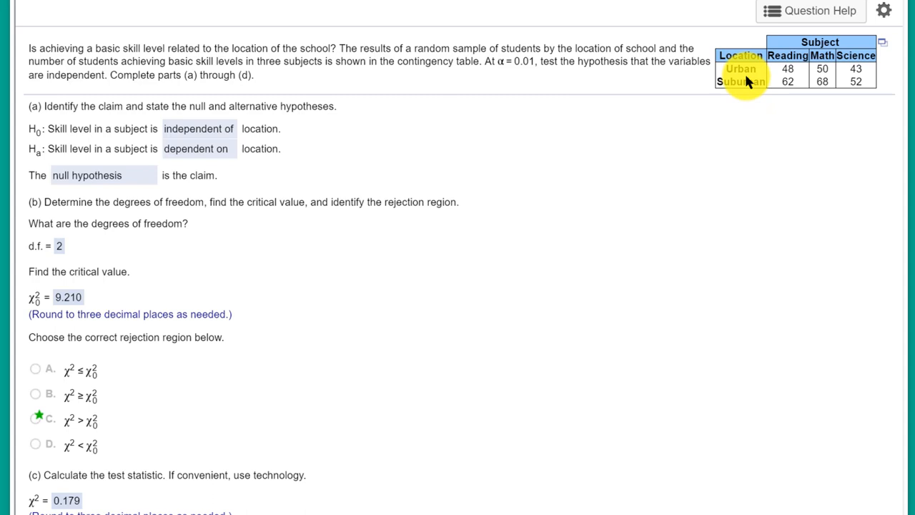
{"action": "mouse_move", "coordinate": [751, 97]}
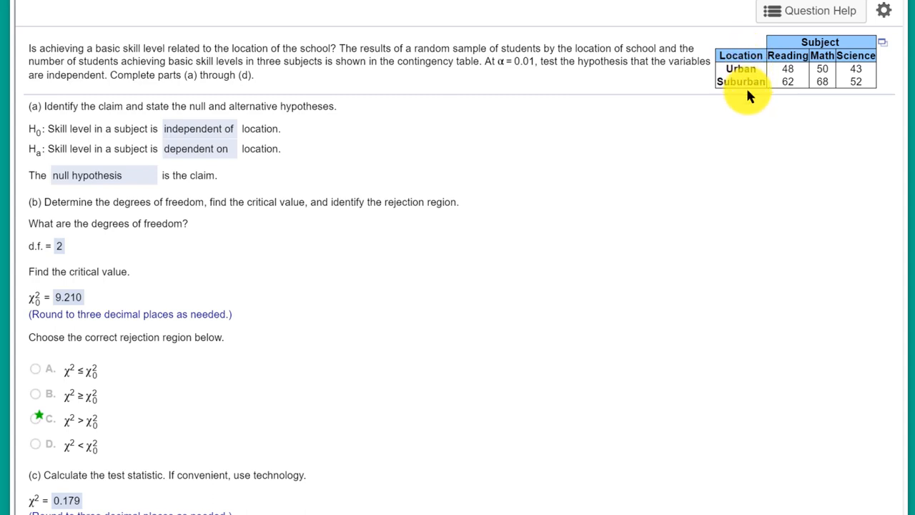
{"action": "mouse_move", "coordinate": [798, 51]}
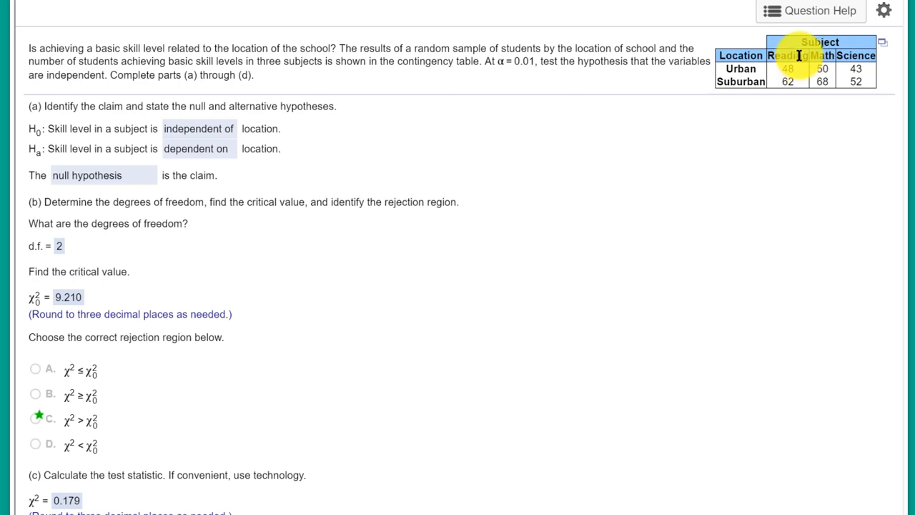
{"action": "mouse_move", "coordinate": [861, 75]}
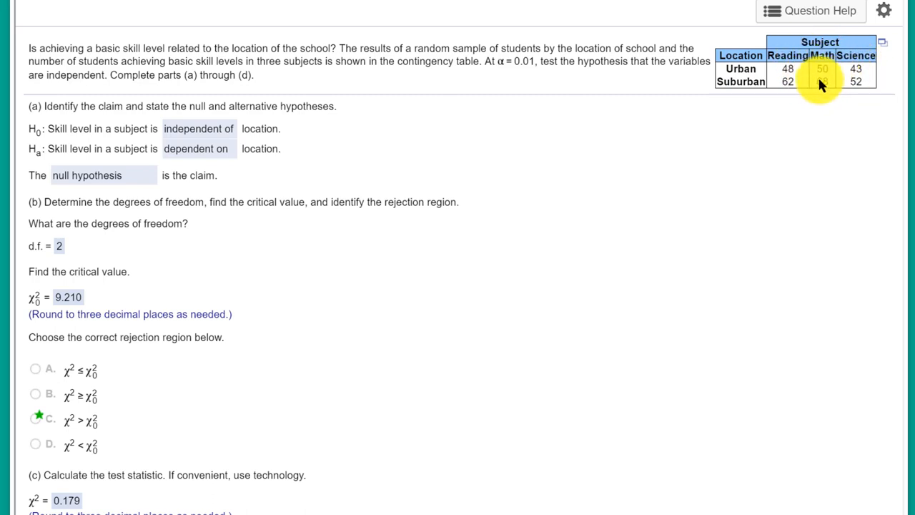
{"action": "mouse_move", "coordinate": [401, 143]}
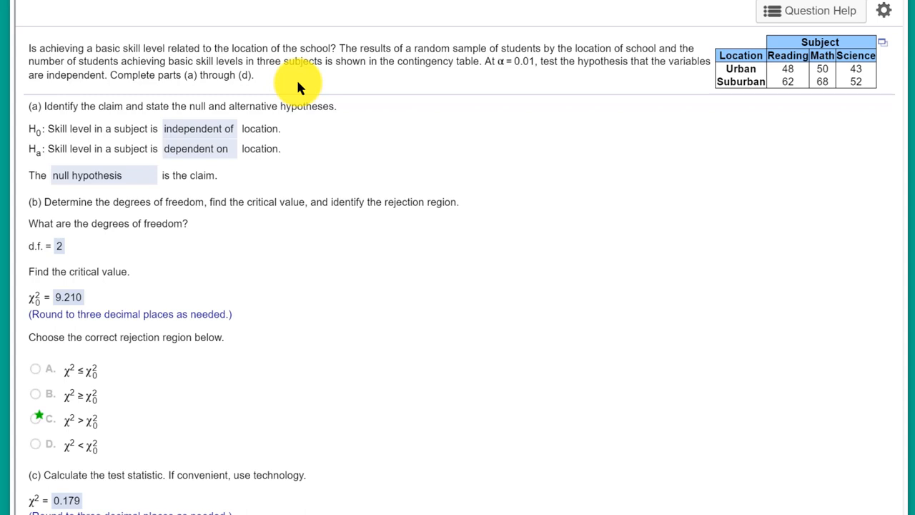
{"action": "mouse_move", "coordinate": [207, 192]}
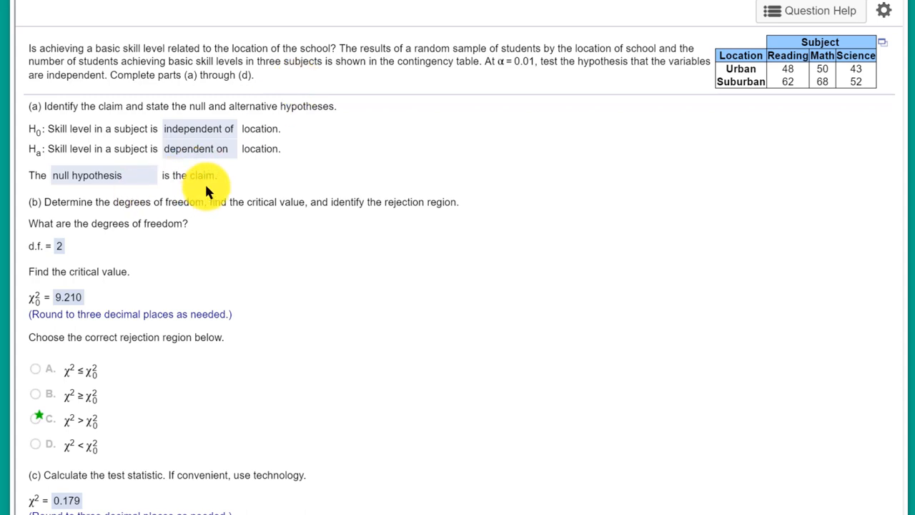
{"action": "mouse_move", "coordinate": [293, 146]}
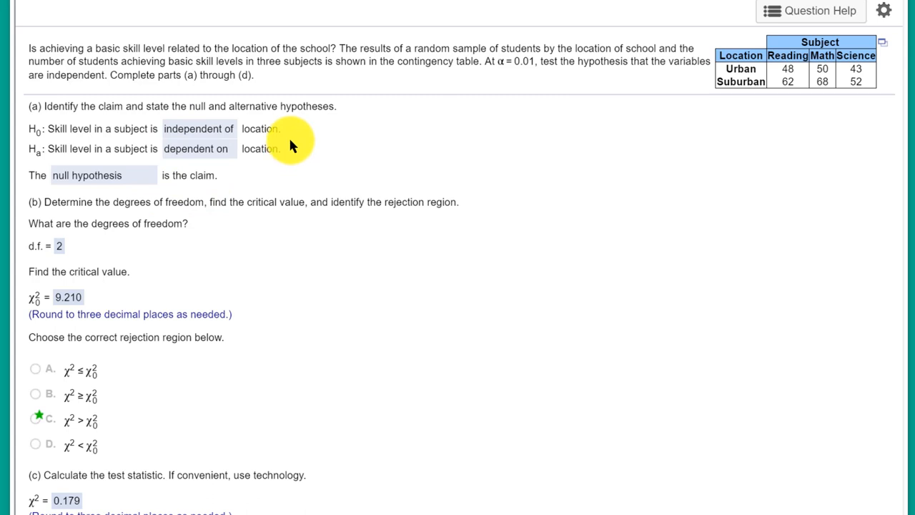
{"action": "mouse_move", "coordinate": [111, 217]}
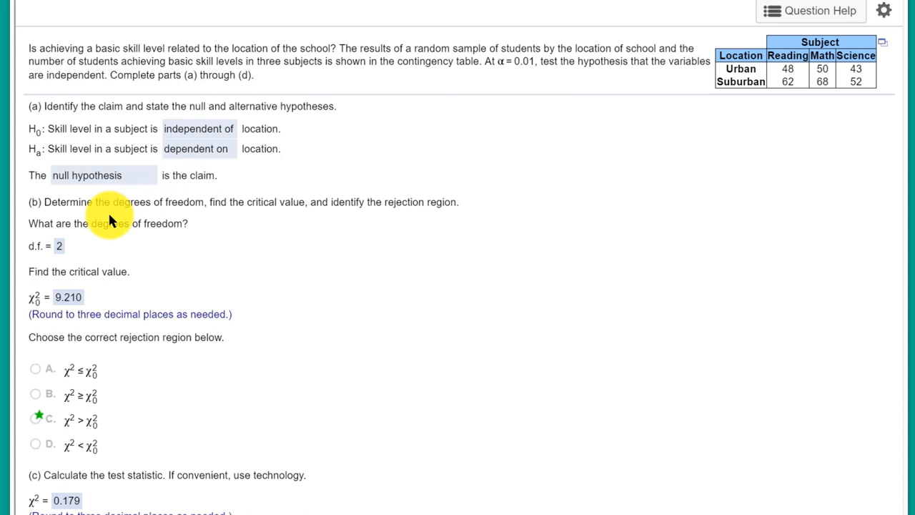
{"action": "mouse_move", "coordinate": [105, 243]}
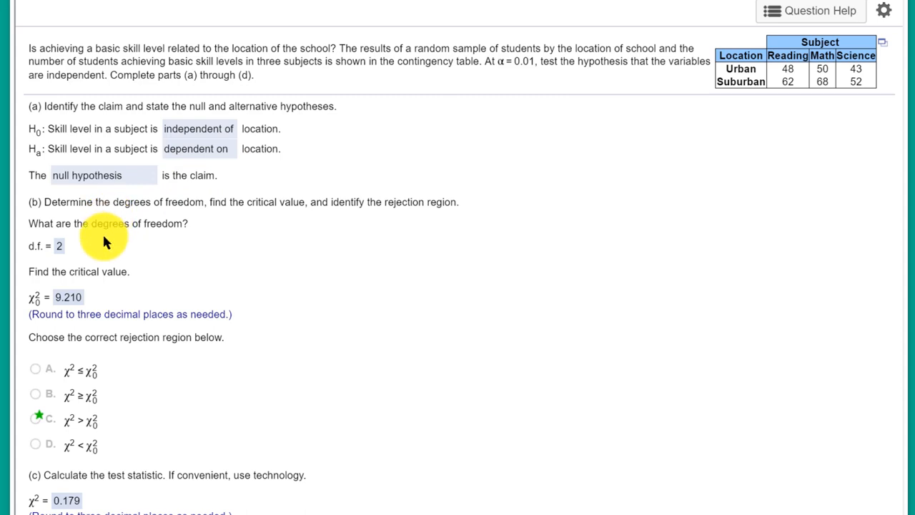
{"action": "mouse_move", "coordinate": [120, 303]}
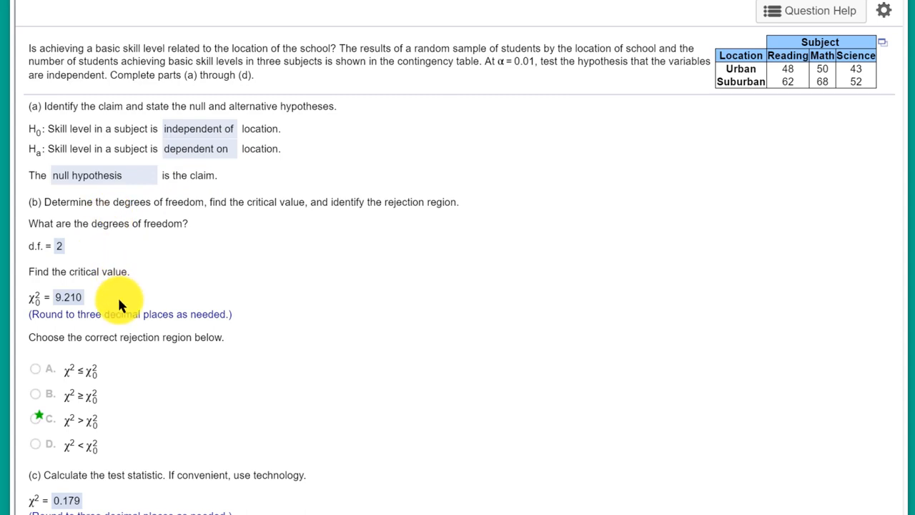
{"action": "mouse_move", "coordinate": [117, 440]}
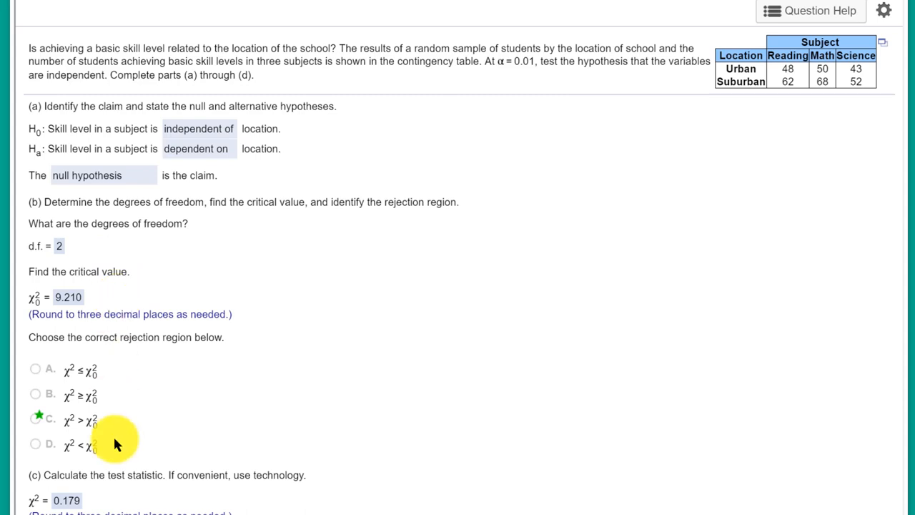
{"action": "mouse_move", "coordinate": [115, 503]}
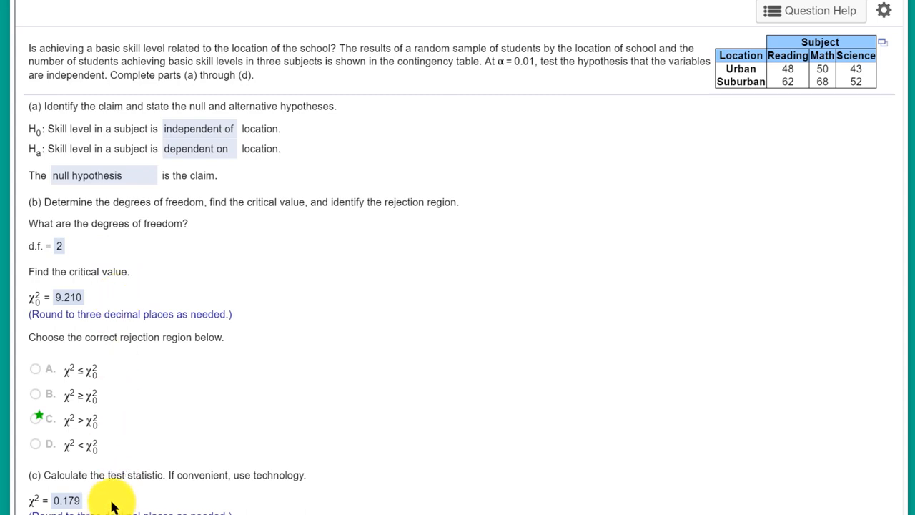
{"action": "mouse_move", "coordinate": [842, 111]}
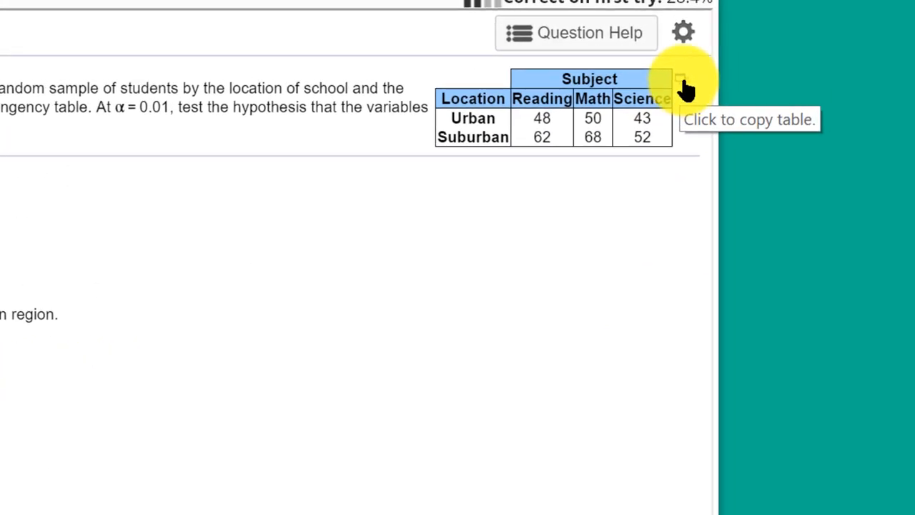
Export the urban/suburban skill-count table into a StatCrunch data set
{"action": "left_click", "coordinate": [680, 79]}
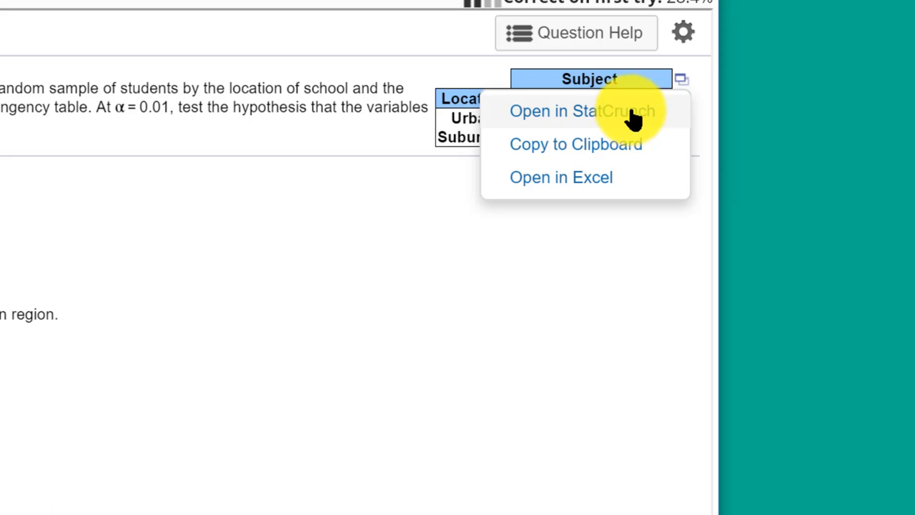
{"action": "left_click", "coordinate": [561, 112]}
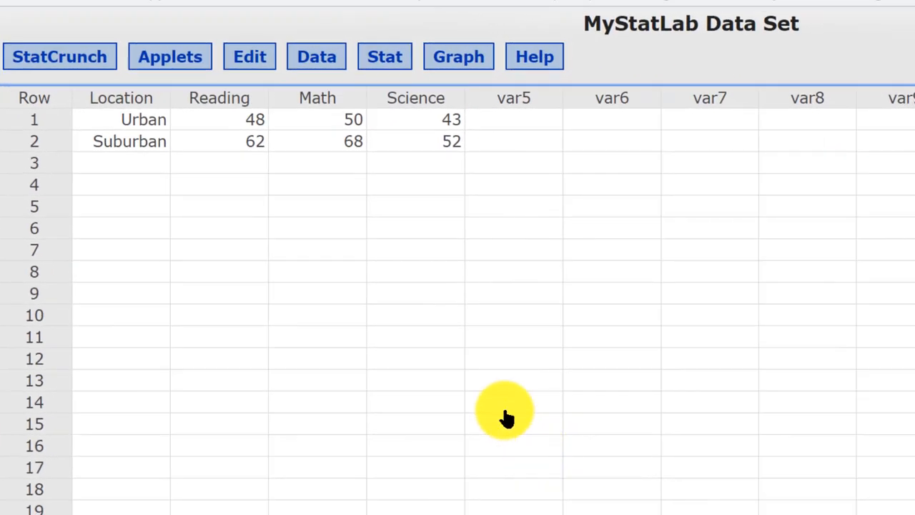
{"action": "mouse_move", "coordinate": [420, 170]}
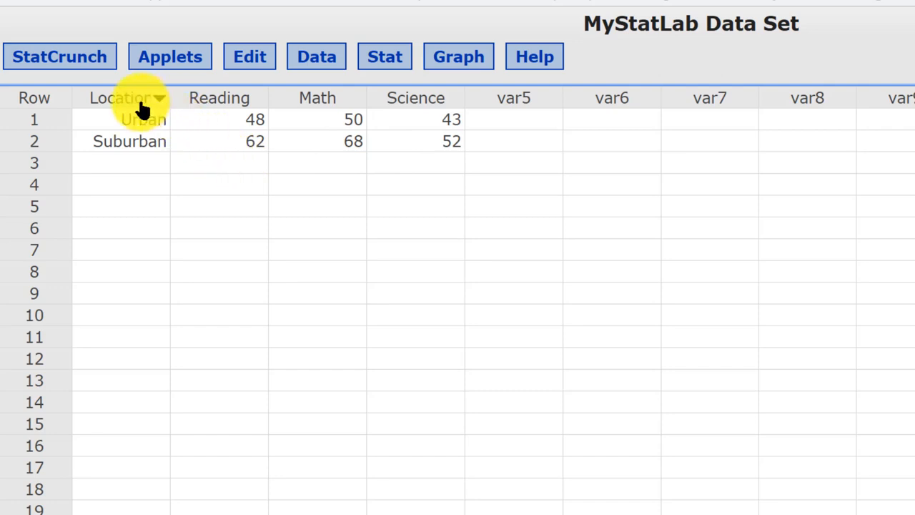
{"action": "mouse_move", "coordinate": [132, 143]}
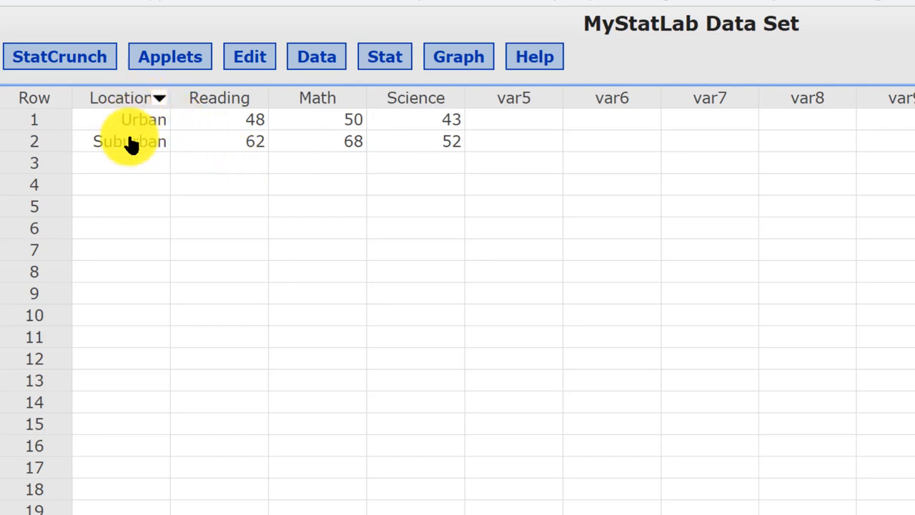
{"action": "mouse_move", "coordinate": [220, 107]}
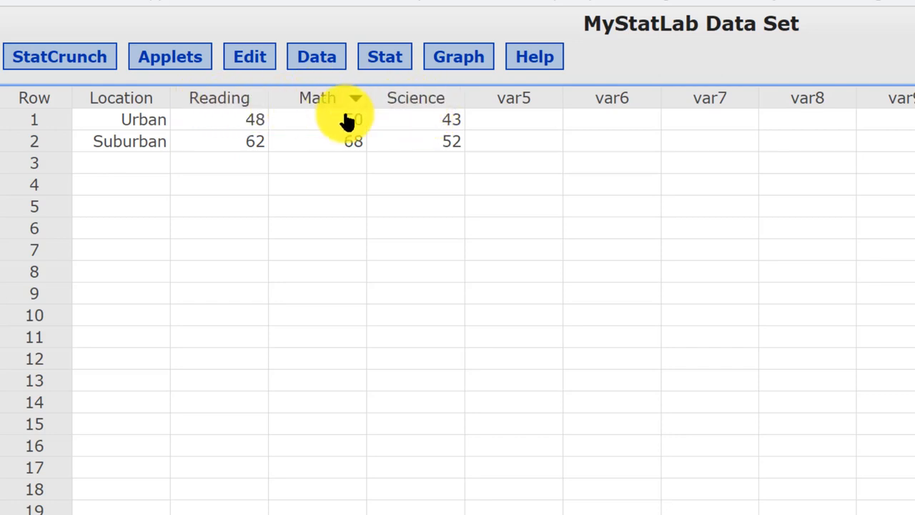
{"action": "mouse_move", "coordinate": [429, 146]}
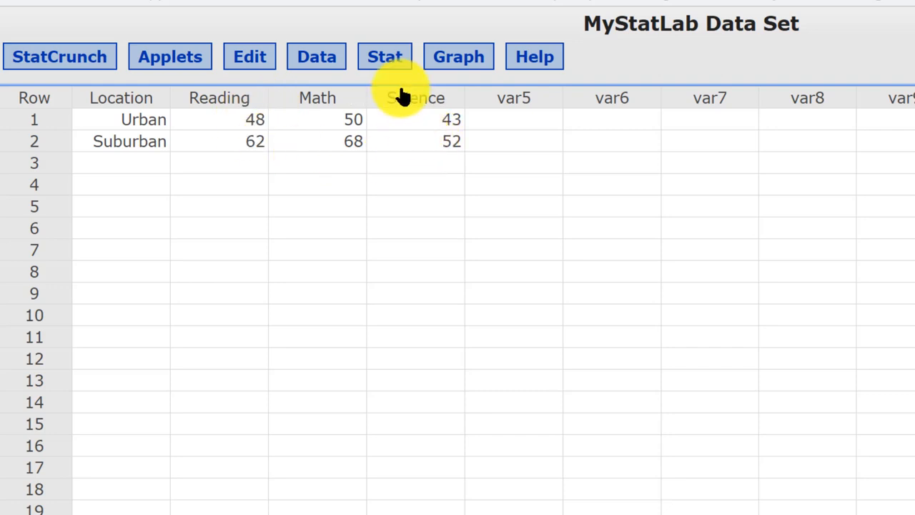
Pull down the Stat menu to reach Tables > Contingency > With Summary
{"action": "left_click", "coordinate": [384, 57]}
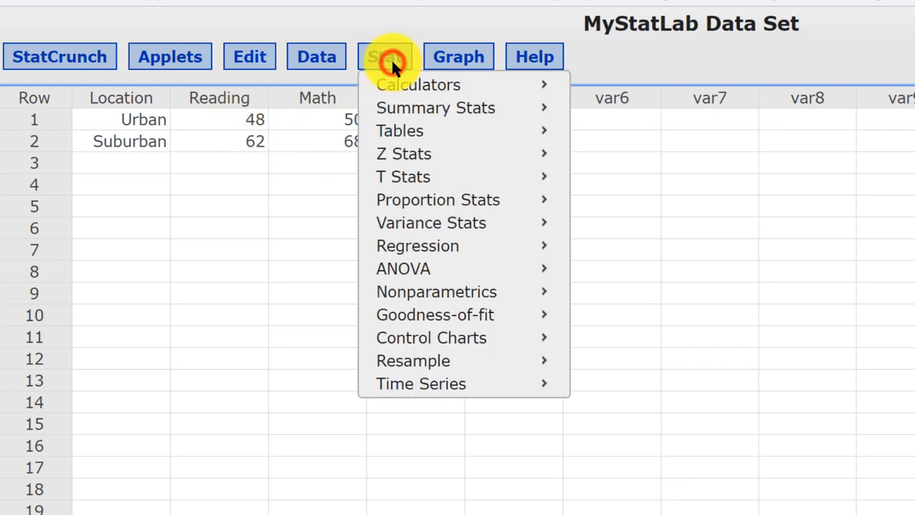
{"action": "mouse_move", "coordinate": [400, 130]}
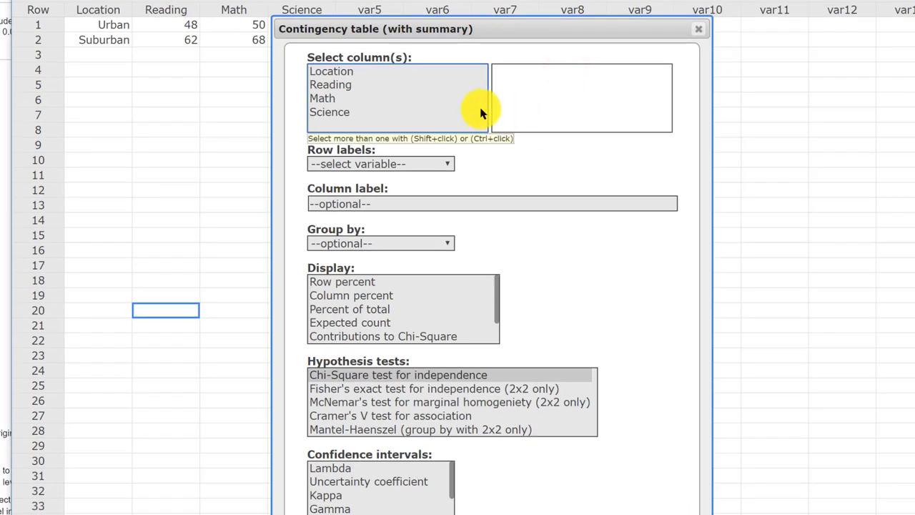
{"action": "mouse_move", "coordinate": [450, 106]}
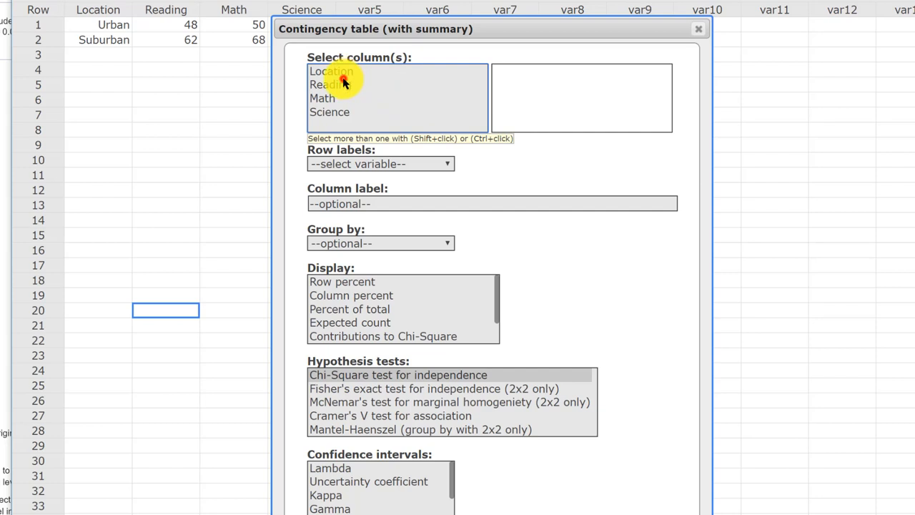
Select Reading, Math and Science as count columns with Location as row labels
{"action": "left_click", "coordinate": [329, 85]}
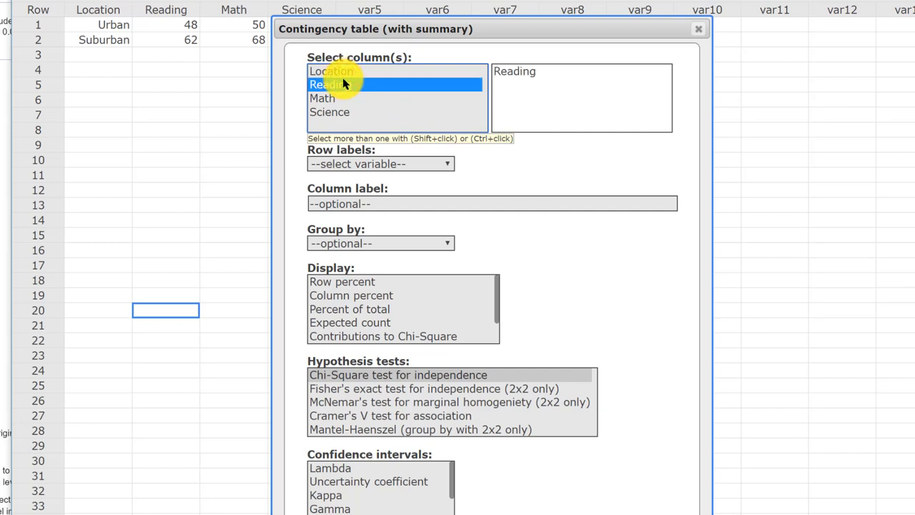
{"action": "left_click", "coordinate": [323, 97]}
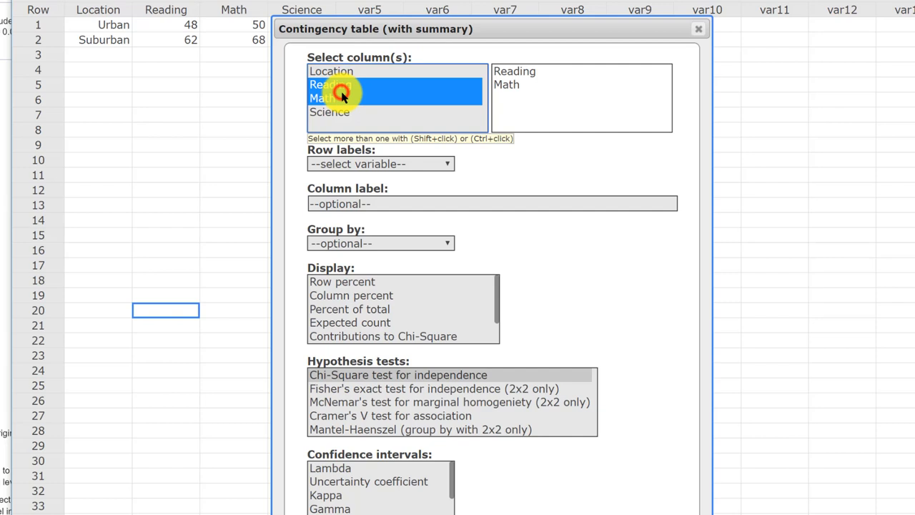
{"action": "left_click", "coordinate": [329, 111]}
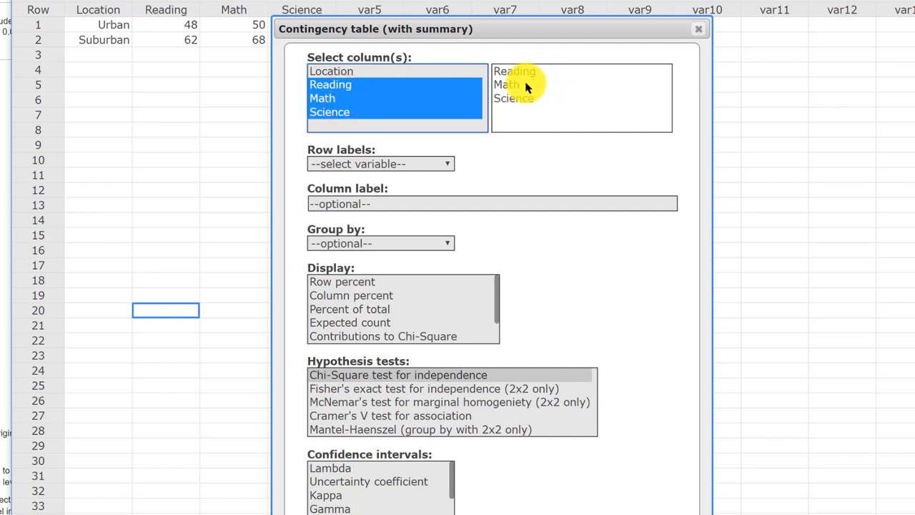
{"action": "mouse_move", "coordinate": [479, 163]}
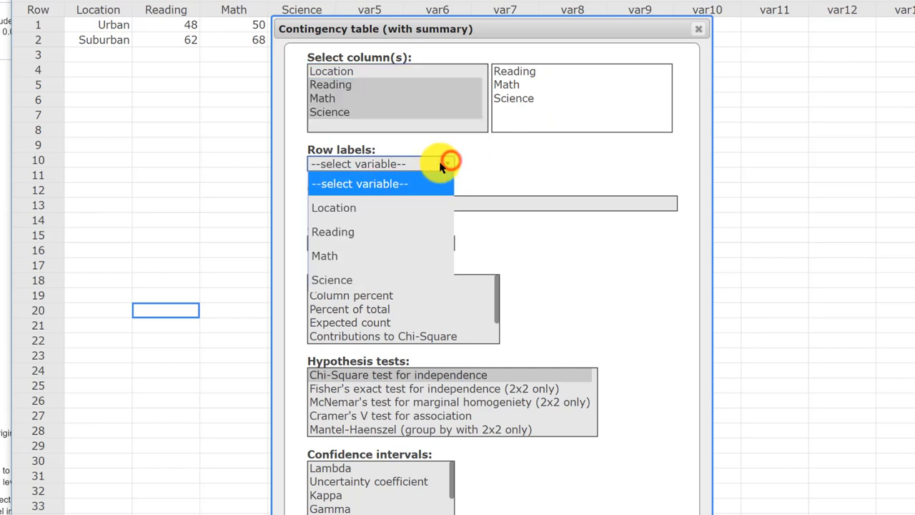
{"action": "left_click", "coordinate": [333, 208]}
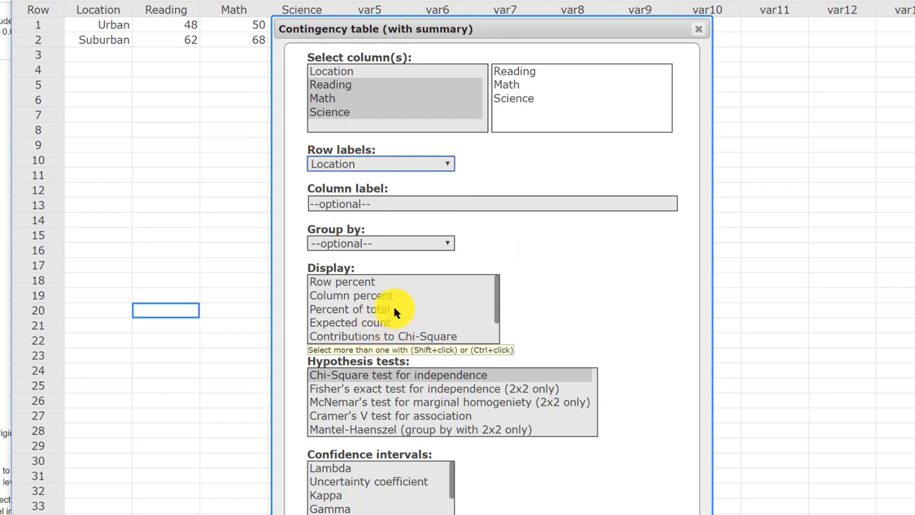
Request expected counts and the chi-square test, computing statistic 0.17875835, DF 2, P-value 0.9145
{"action": "scroll", "scroll_direction": "down", "scroll_amount": 3}
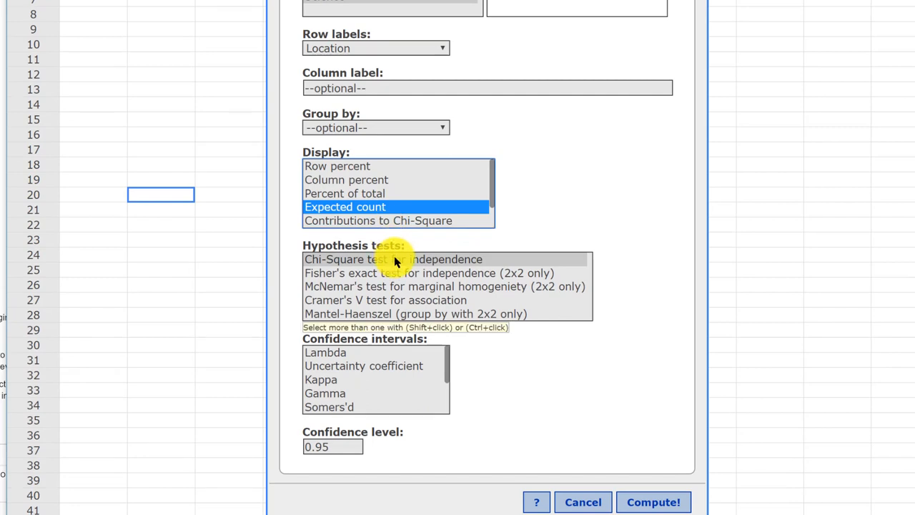
{"action": "left_click", "coordinate": [393, 258]}
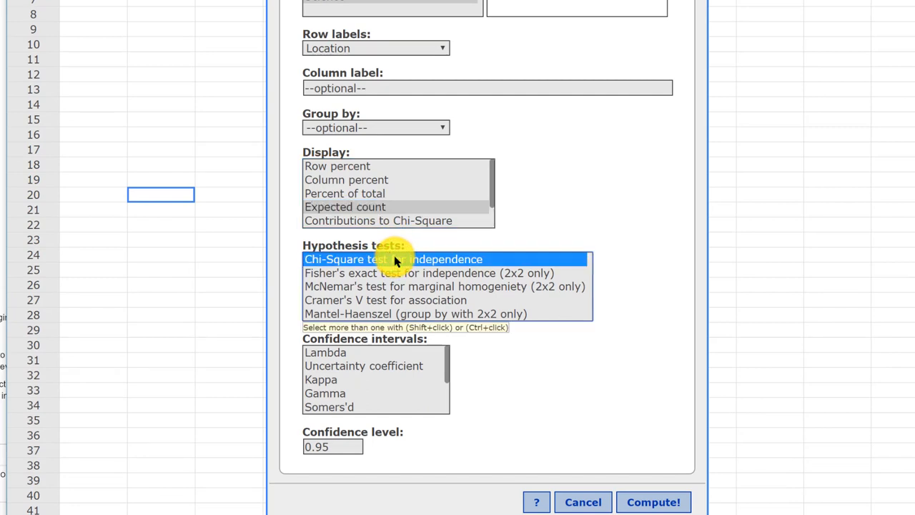
{"action": "mouse_move", "coordinate": [507, 365]}
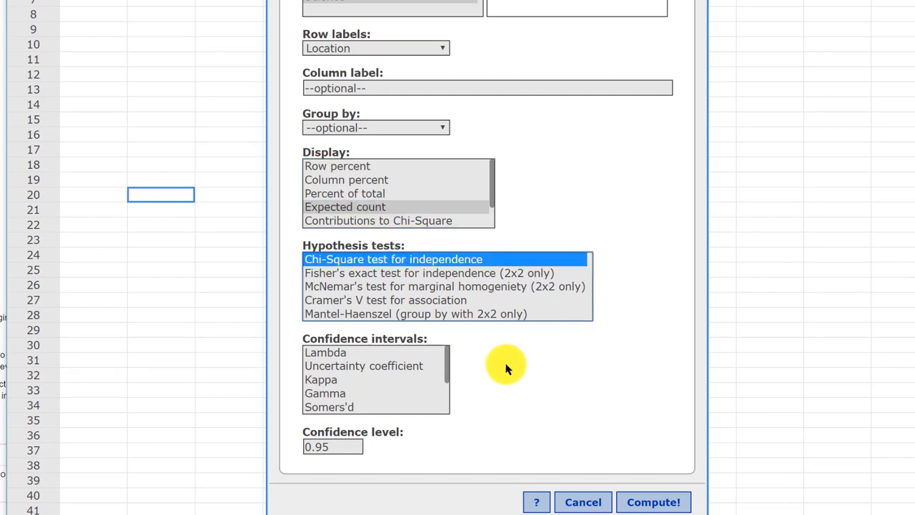
{"action": "mouse_move", "coordinate": [607, 472]}
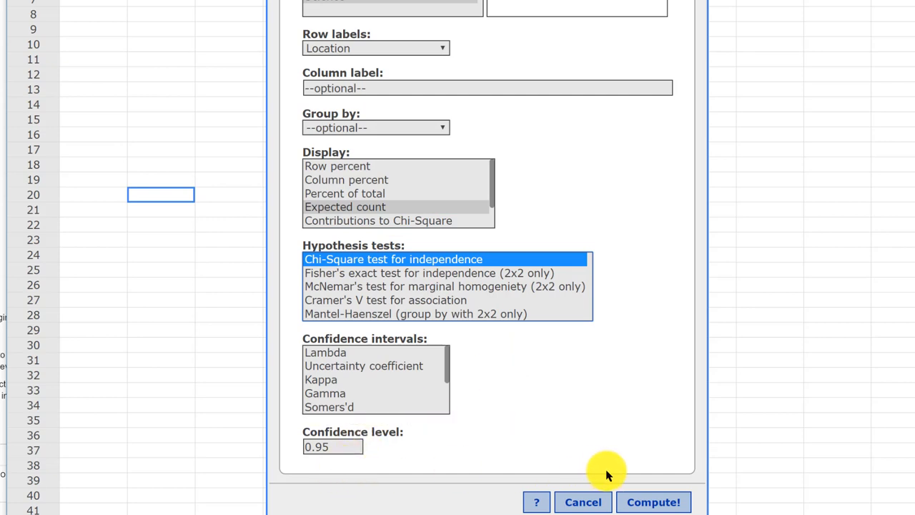
{"action": "mouse_move", "coordinate": [637, 493]}
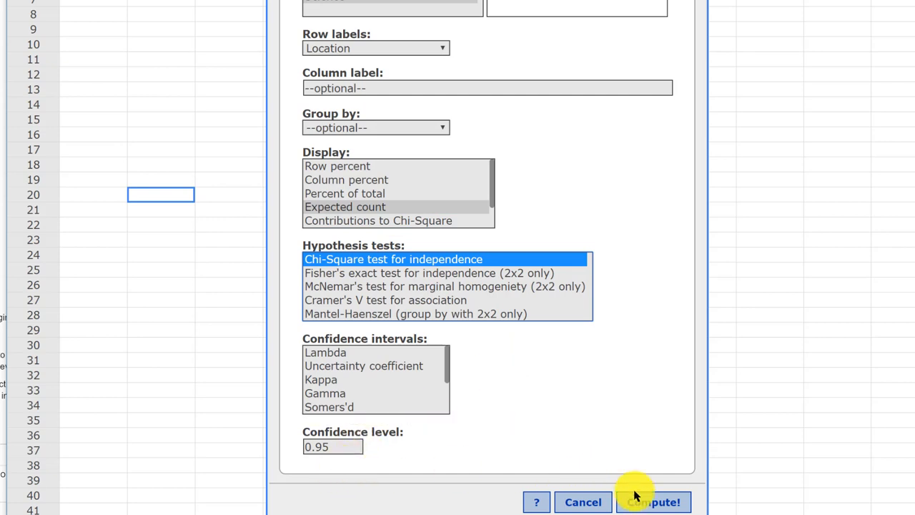
{"action": "left_click", "coordinate": [652, 501]}
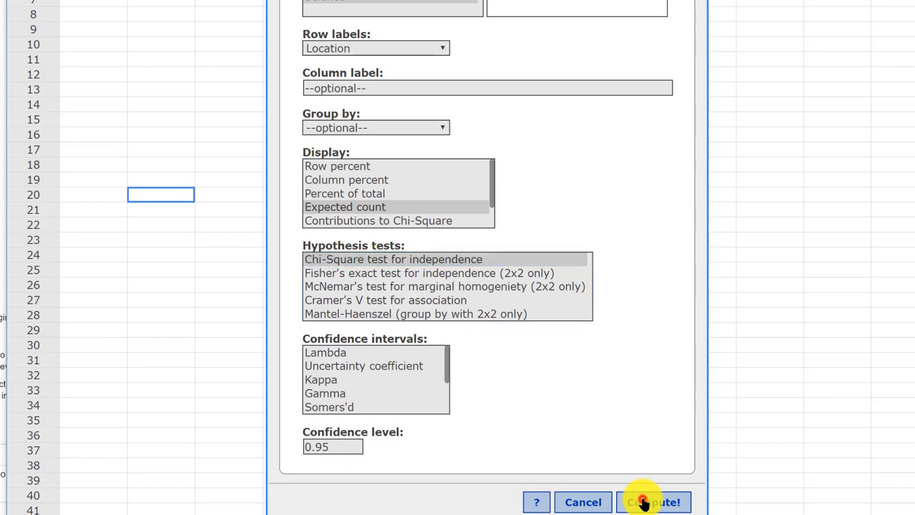
{"action": "left_click", "coordinate": [651, 501]}
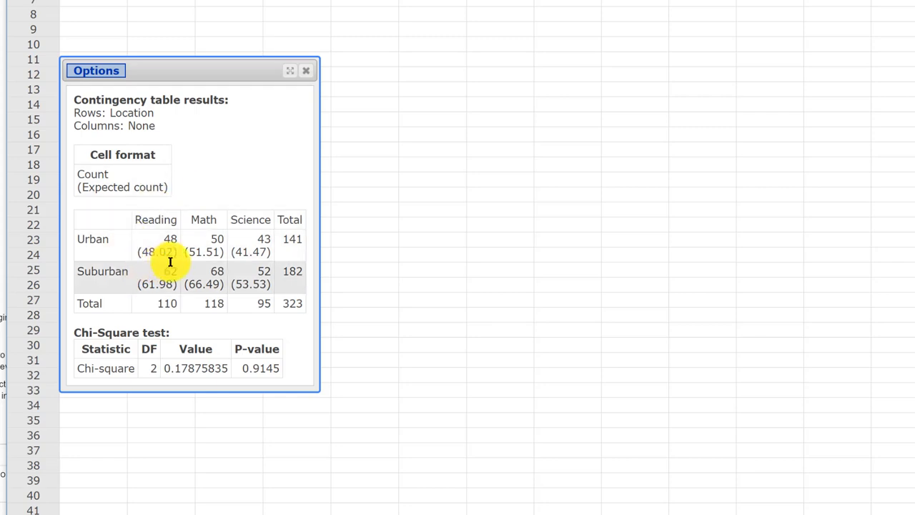
{"action": "mouse_move", "coordinate": [168, 291]}
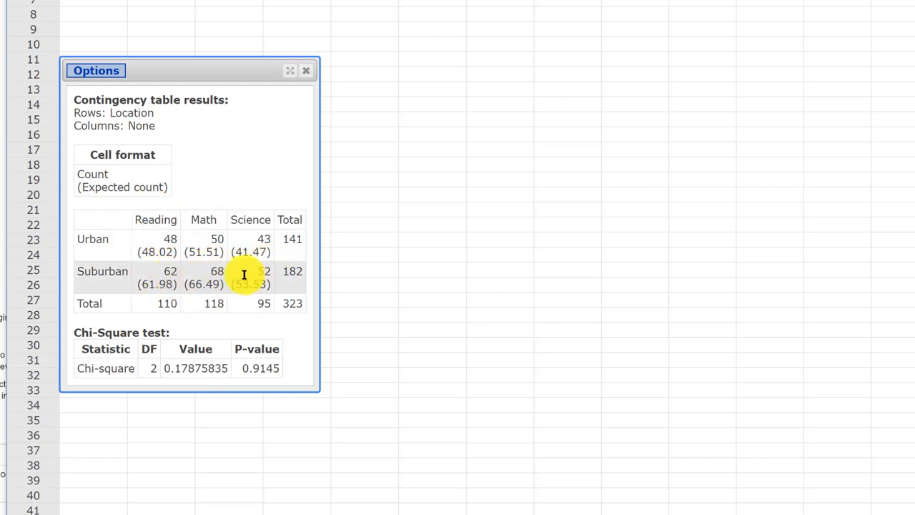
{"action": "mouse_move", "coordinate": [207, 379]}
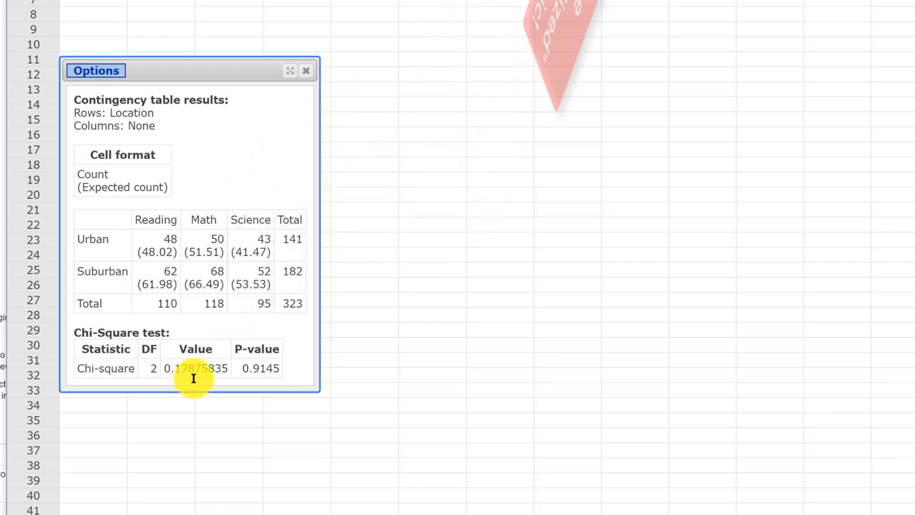
{"action": "mouse_move", "coordinate": [263, 381]}
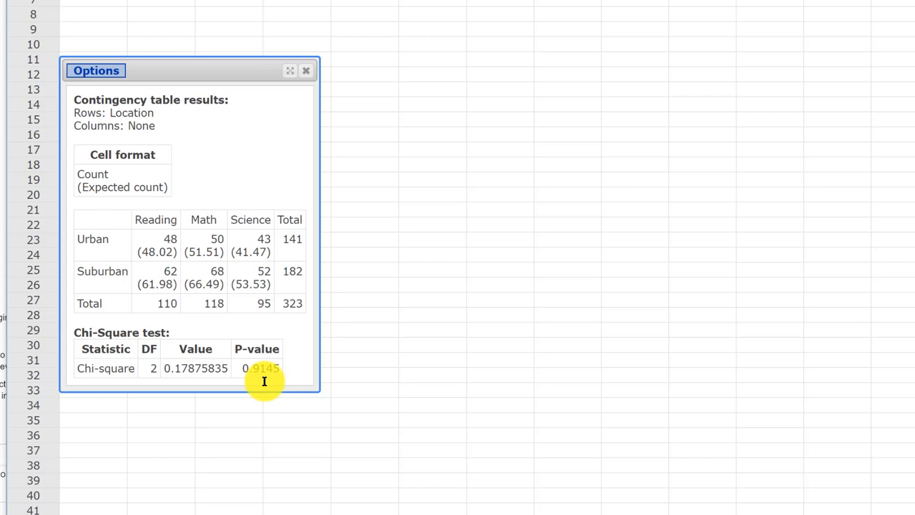
{"action": "mouse_move", "coordinate": [155, 377]}
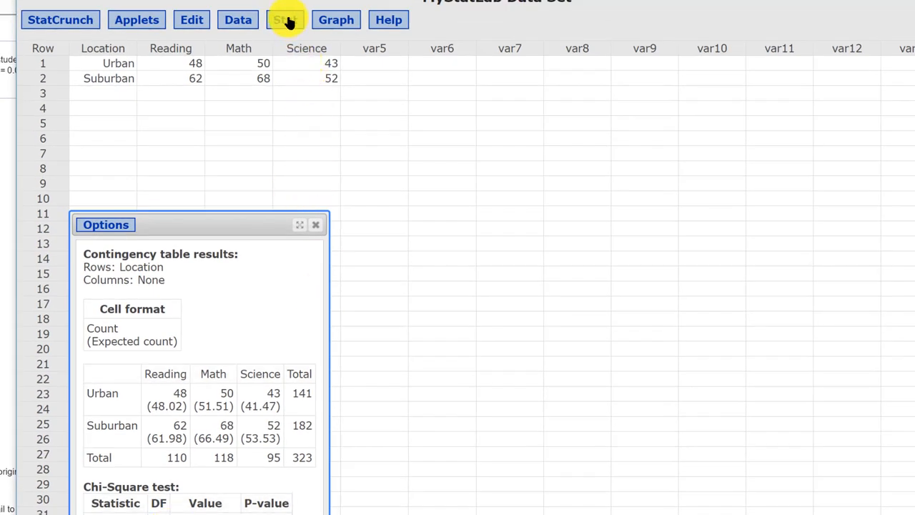
Compute the chi-square critical value for DF 2 and right-tail probability .01
{"action": "left_click", "coordinate": [286, 20]}
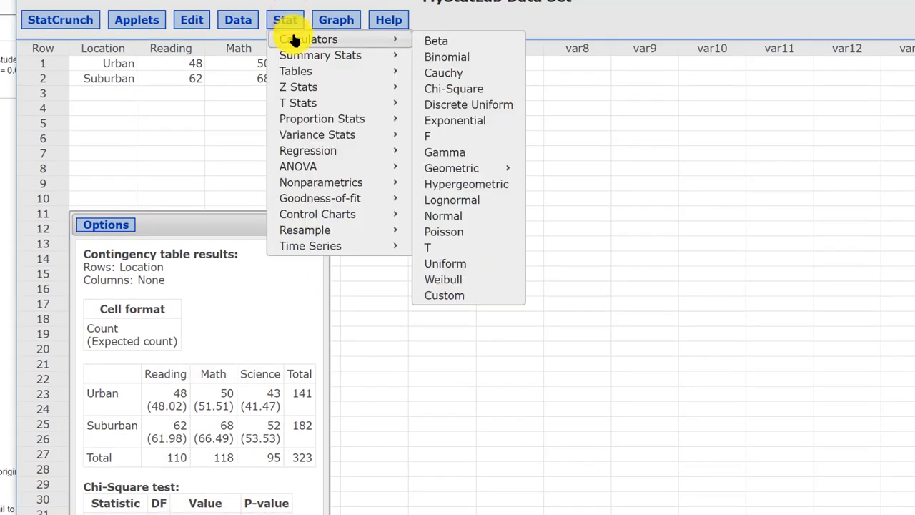
{"action": "mouse_move", "coordinate": [453, 89]}
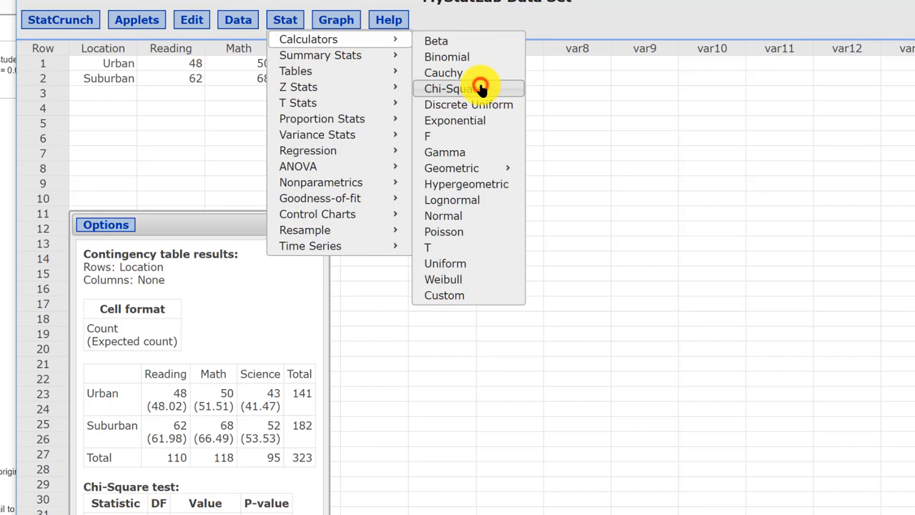
{"action": "left_click", "coordinate": [451, 88]}
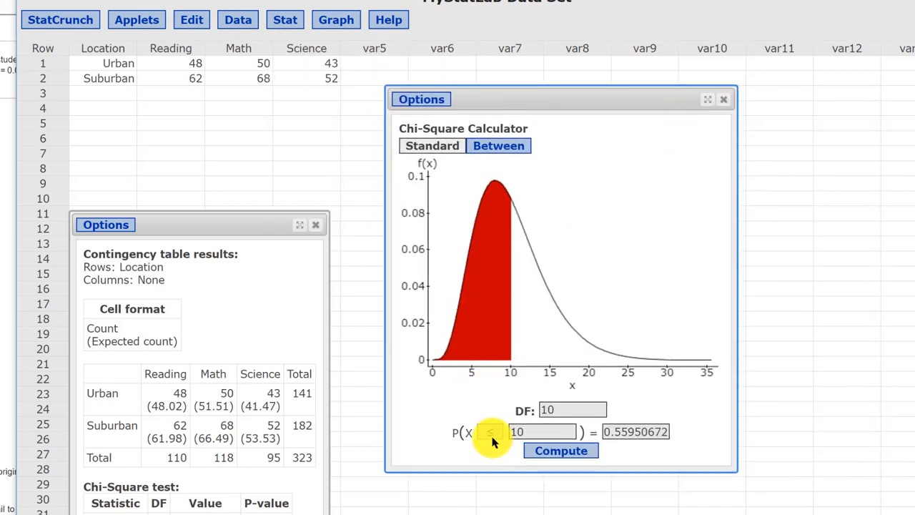
{"action": "left_click", "coordinate": [491, 432]}
{"action": "type", "text": "2"}
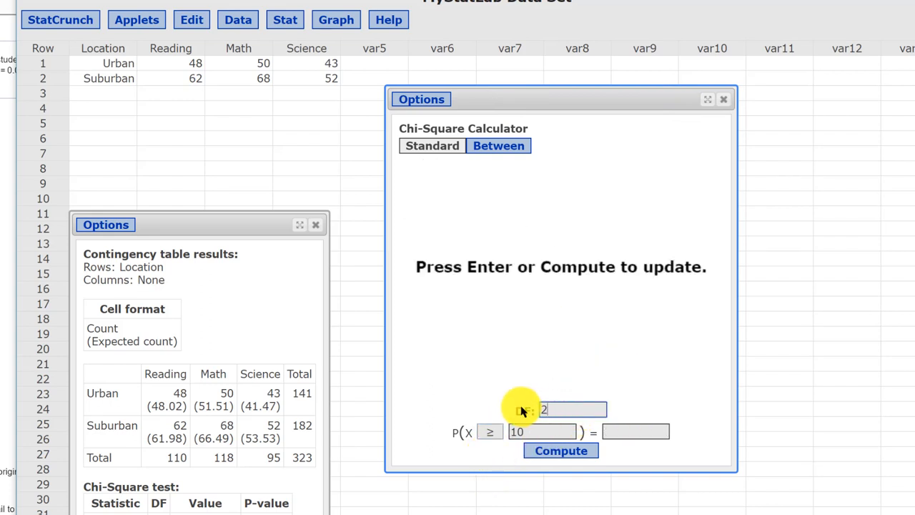
{"action": "left_click", "coordinate": [635, 432]}
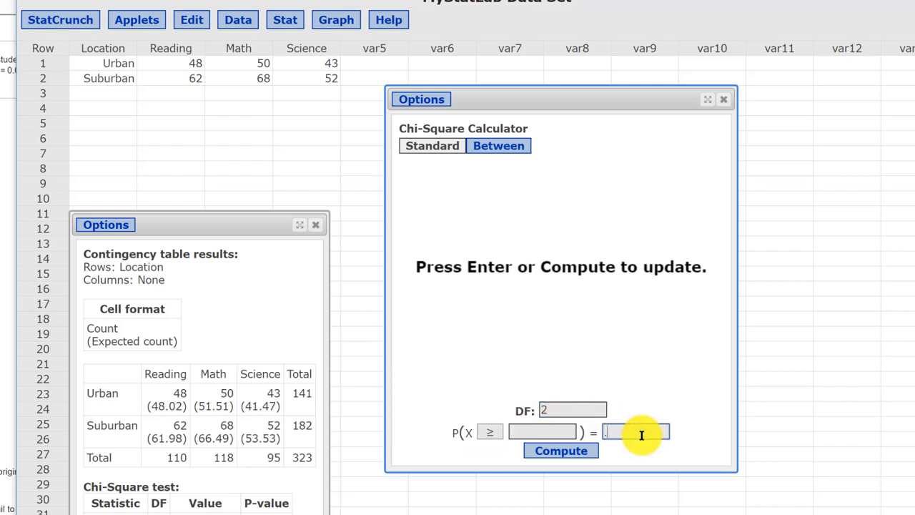
{"action": "type", "text": ".01"}
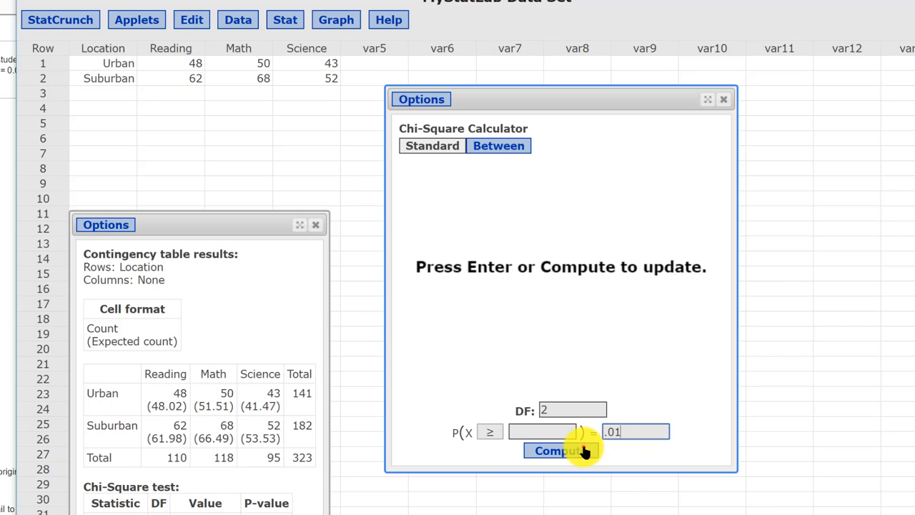
{"action": "left_click", "coordinate": [561, 451]}
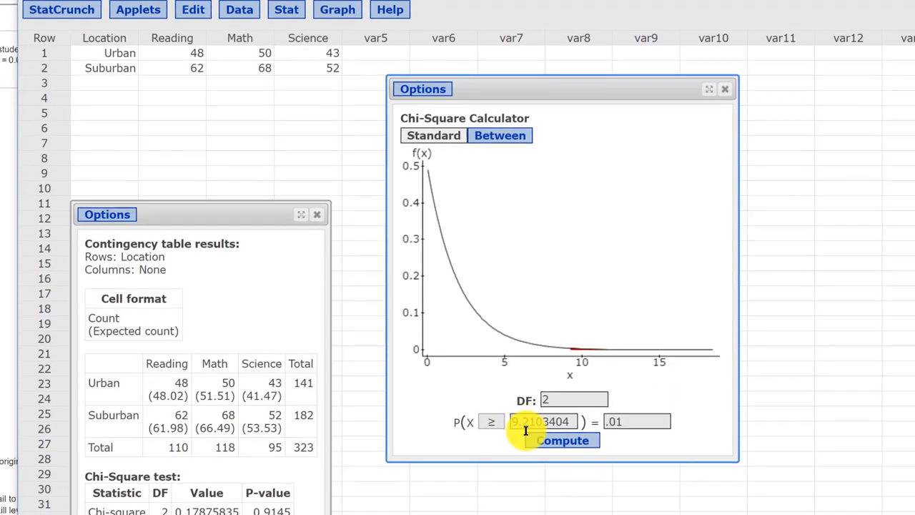
Scroll to read the critical value 9.2103404 beside the test statistic
{"action": "scroll", "scroll_direction": "down", "scroll_amount": 3}
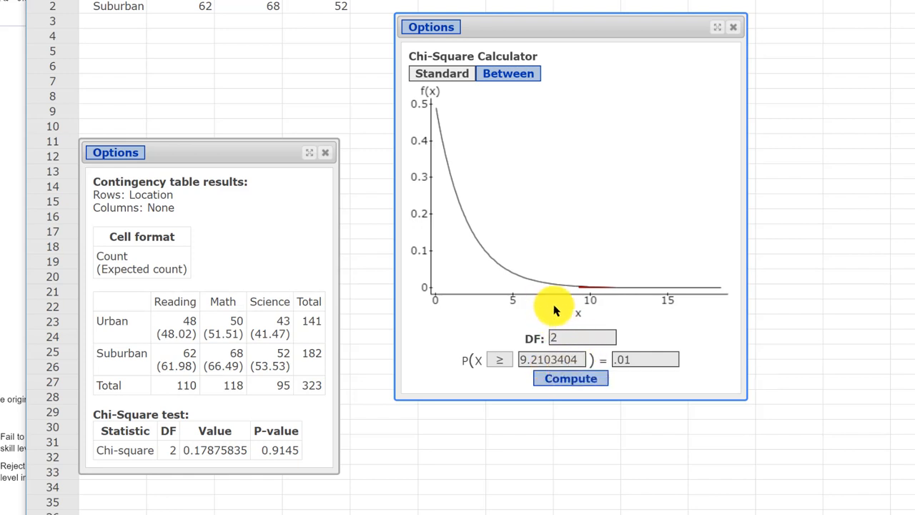
{"action": "mouse_move", "coordinate": [446, 296]}
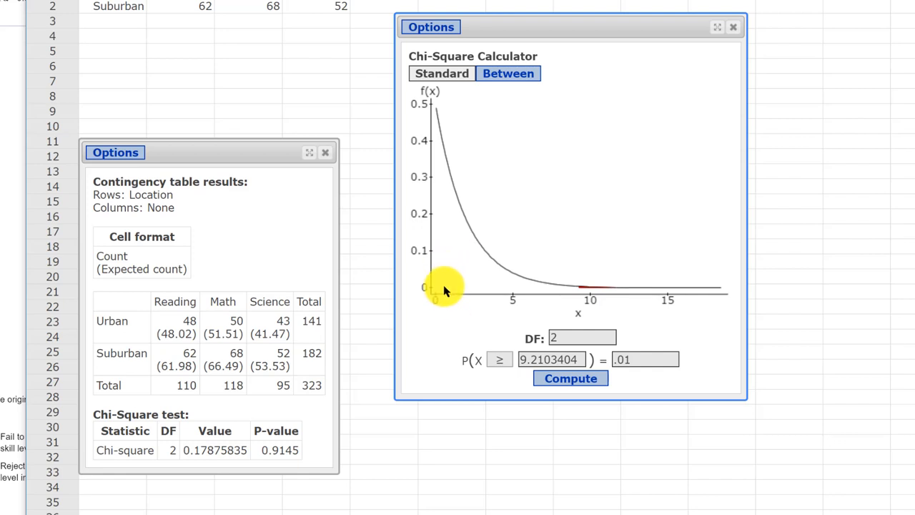
{"action": "mouse_move", "coordinate": [444, 277]}
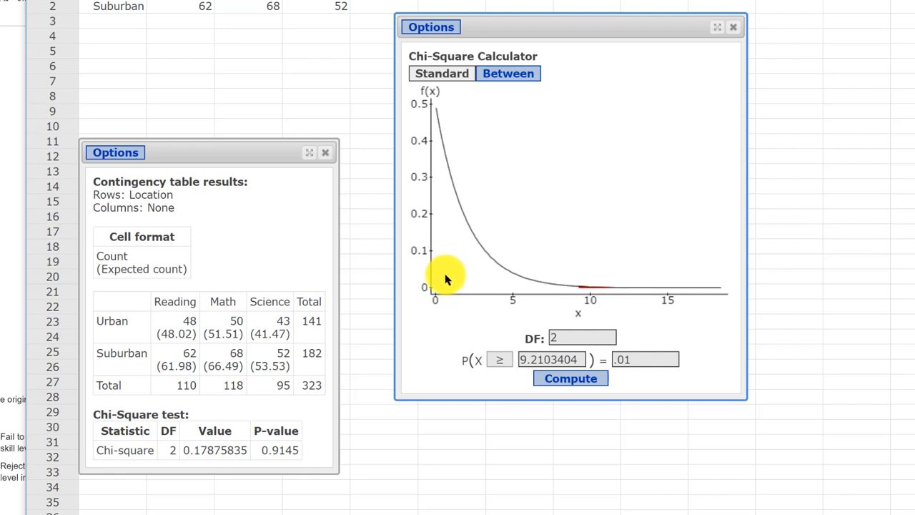
{"action": "mouse_move", "coordinate": [308, 443]}
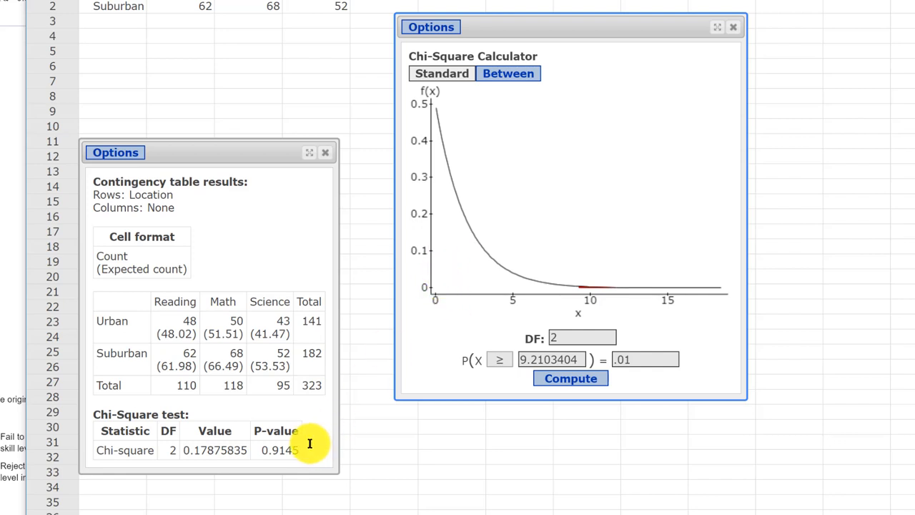
{"action": "mouse_move", "coordinate": [313, 443]}
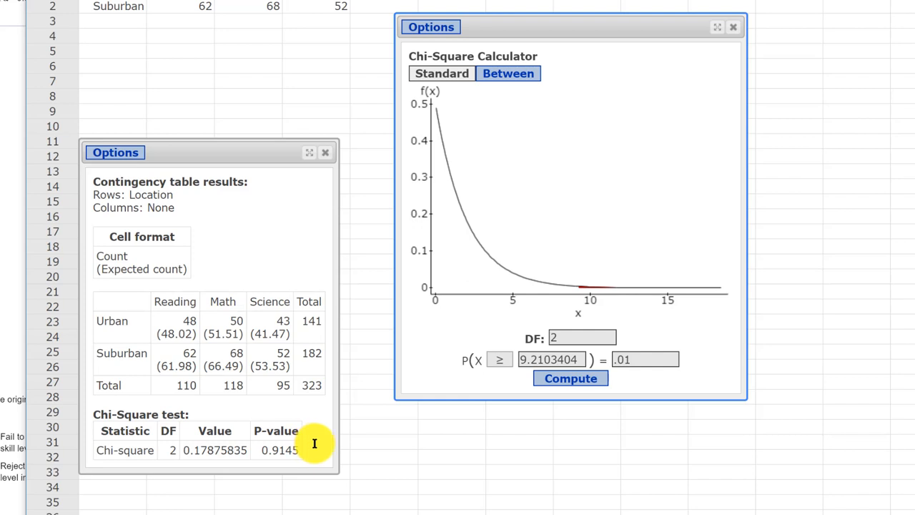